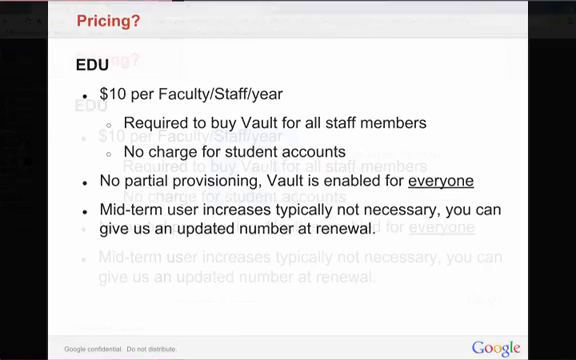
# Step: Leave the EDU pricing slideshow to return to the Google Admin console home page
pyautogui.press('Escape')
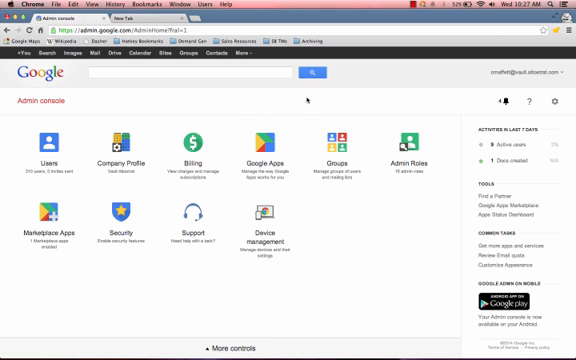
pyautogui.moveTo(410, 114)
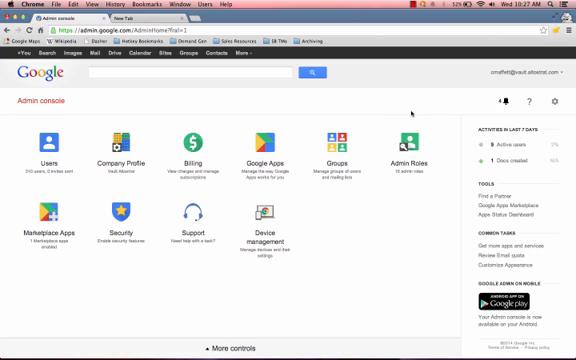
# Step: Go to Admin Roles to view the Super Admin role's privileges
pyautogui.click(414, 144)
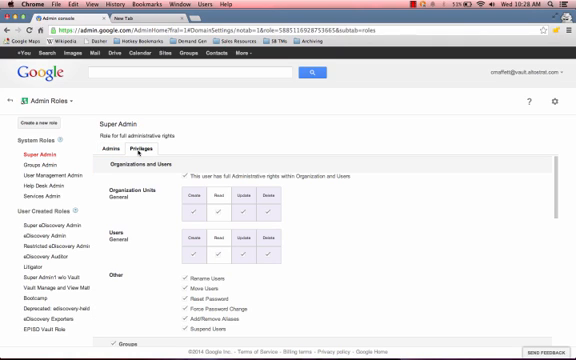
# Step: Scroll the Super Admin privileges down to the Google Apps Vault section
pyautogui.scroll(-3)
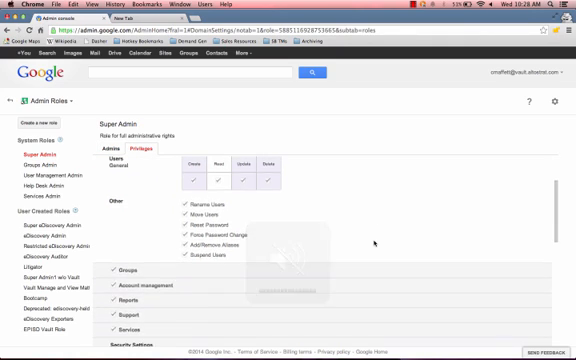
pyautogui.scroll(-3)
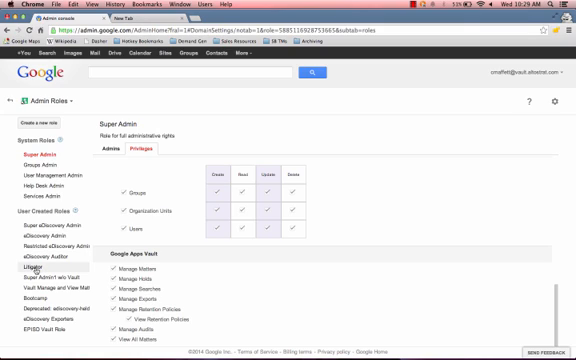
# Step: Show the Litigator role's privileges down to its Google Apps Vault rights
pyautogui.click(32, 268)
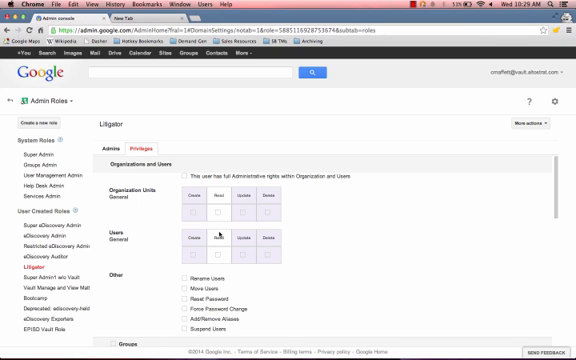
pyautogui.scroll(-3)
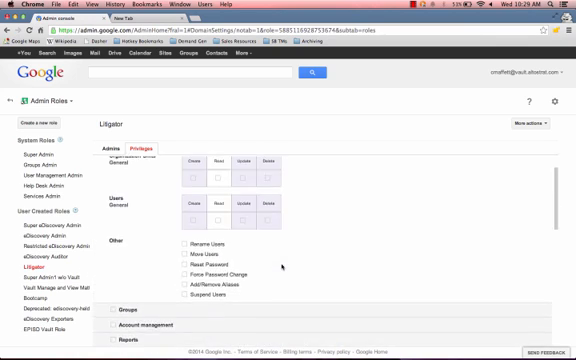
pyautogui.scroll(-3)
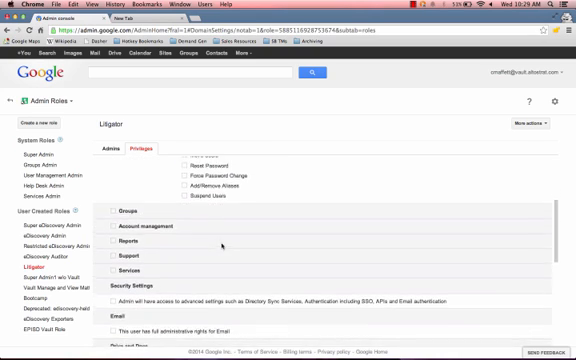
pyautogui.scroll(-3)
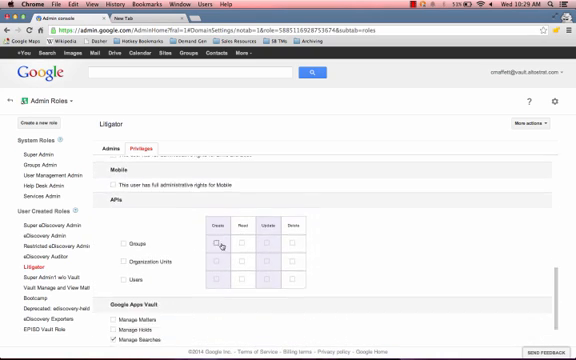
pyautogui.scroll(-3)
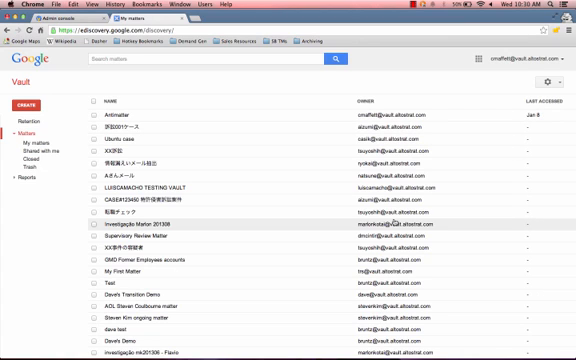
# Step: Cancel the Create new matter dialog, leaving the Matters list unchanged
pyautogui.scroll(-3)
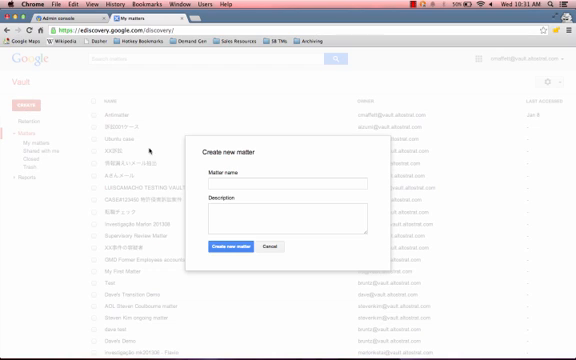
pyautogui.click(284, 218)
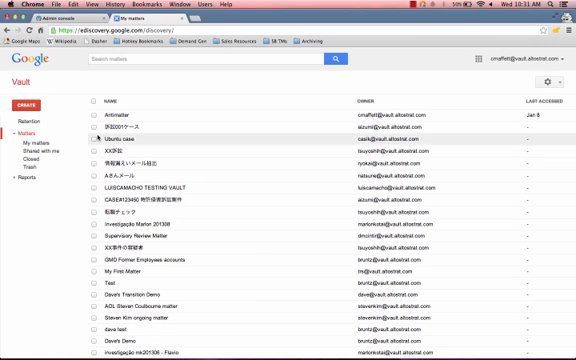
# Step: View the Animatter matter's User Holds hold details and cancel adding users
pyautogui.click(116, 124)
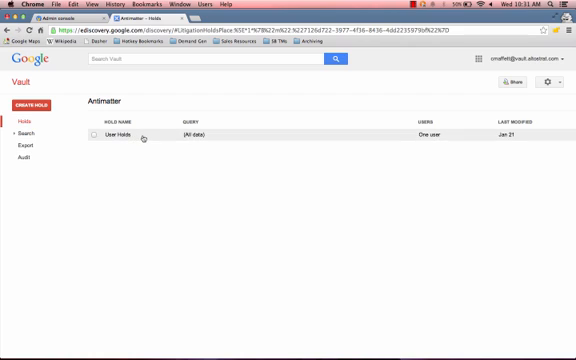
pyautogui.click(112, 134)
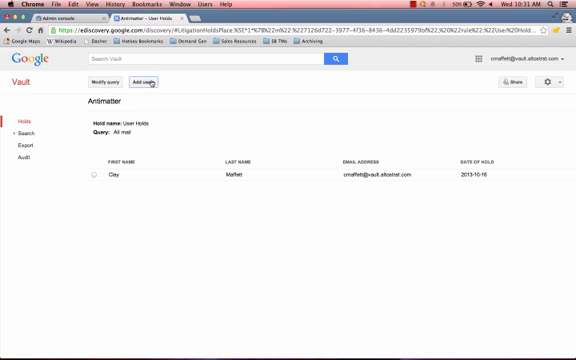
pyautogui.click(132, 88)
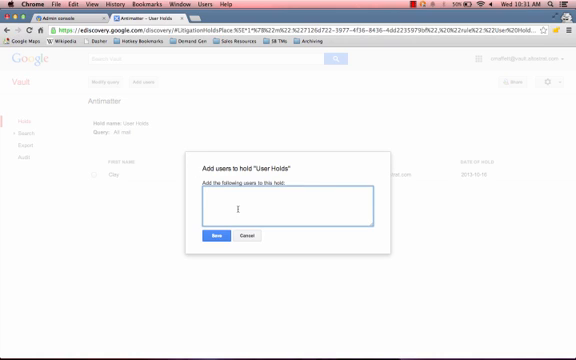
pyautogui.write('c')
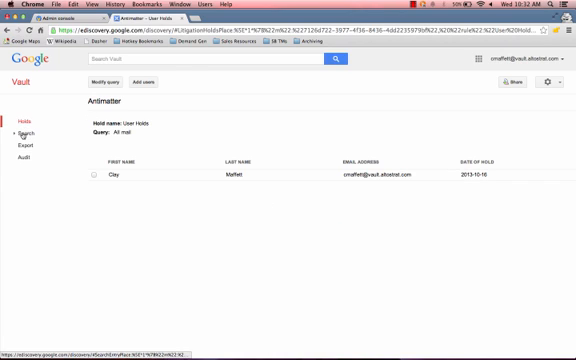
# Step: Review the Animatter search scopes: all data, held data and unprocessed data
pyautogui.click(22, 130)
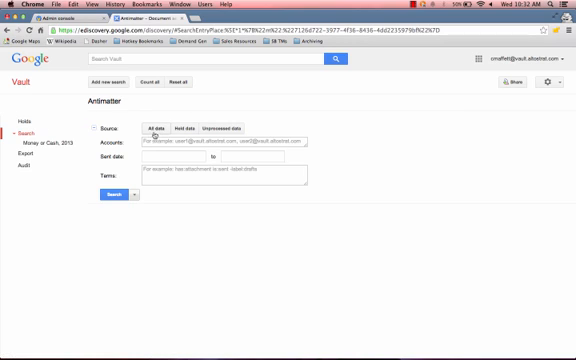
pyautogui.click(184, 128)
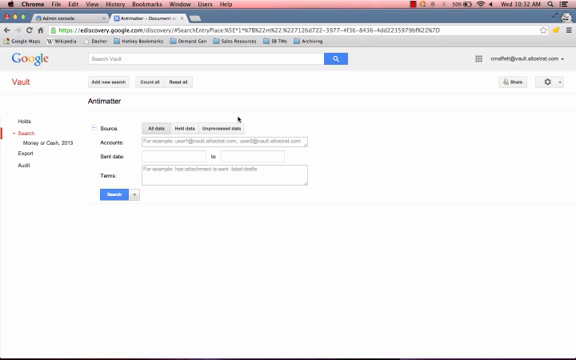
pyautogui.click(188, 128)
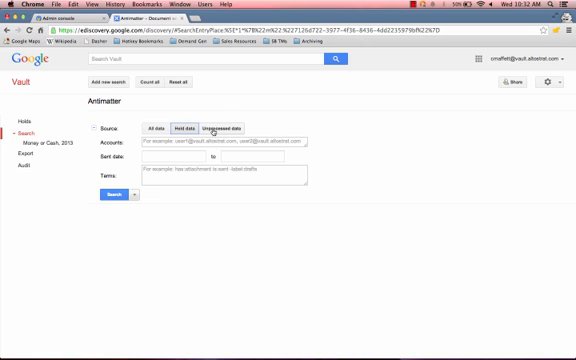
pyautogui.click(226, 128)
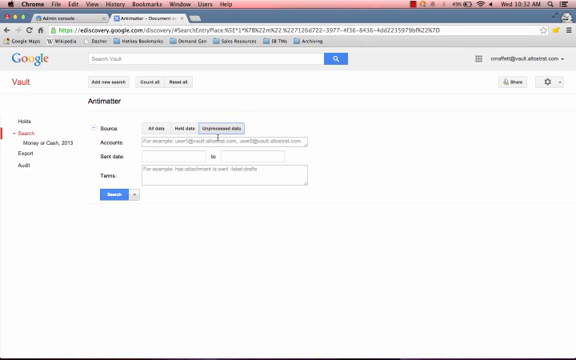
# Step: Enter accounts for the mail search, adding a suggested account from the dropdown
pyautogui.click(228, 144)
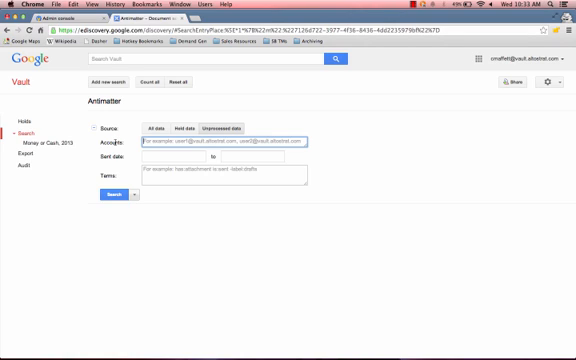
pyautogui.click(158, 128)
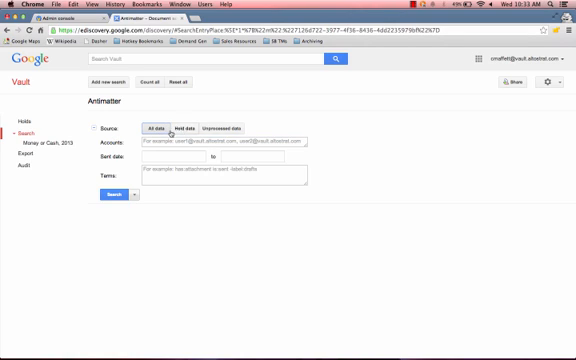
pyautogui.click(224, 144)
pyautogui.write('g')
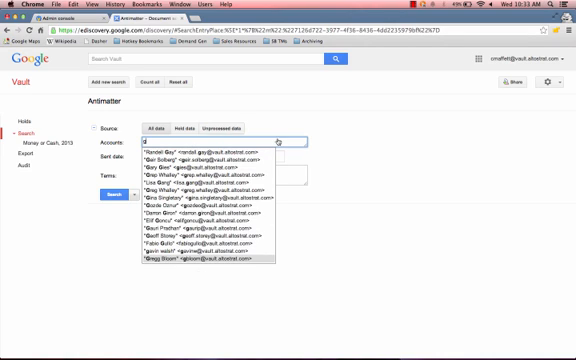
pyautogui.click(198, 180)
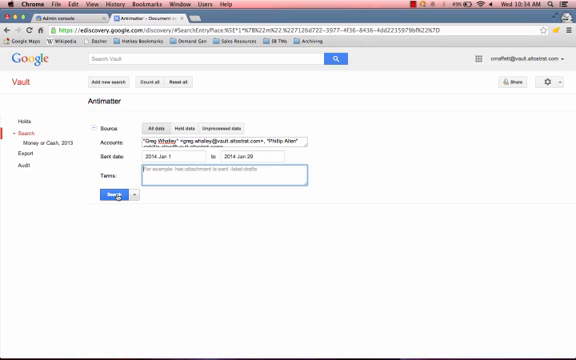
# Step: Clear the Animatter search form of its accounts, dates and terms
pyautogui.click(134, 194)
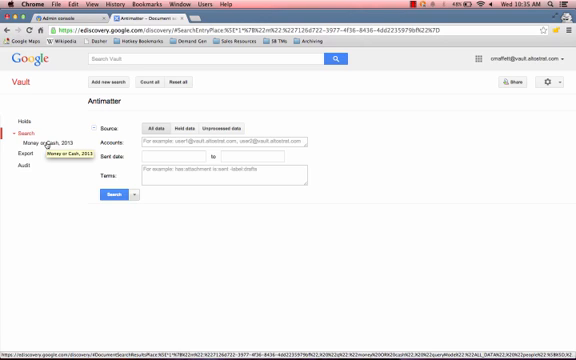
# Step: Run the 'Money in Clam, 2010' saved search and browse its results
pyautogui.click(104, 196)
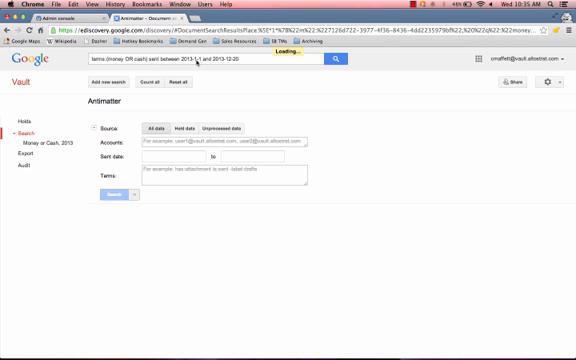
pyautogui.click(100, 196)
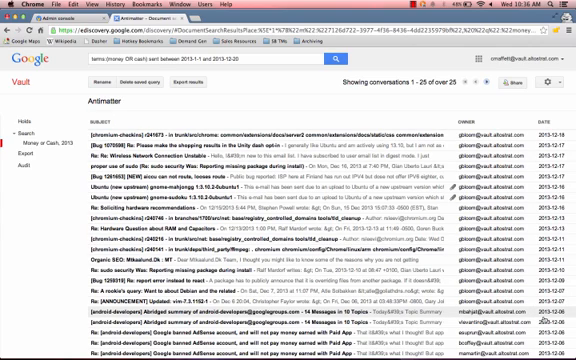
pyautogui.scroll(3)
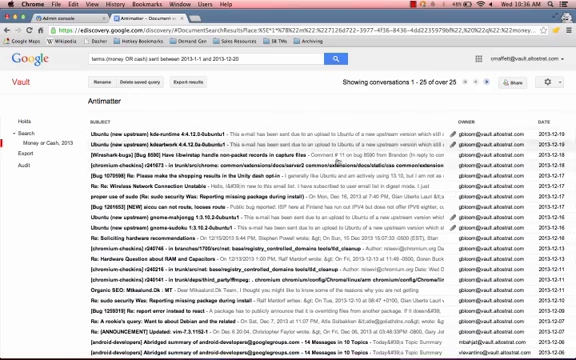
pyautogui.scroll(-3)
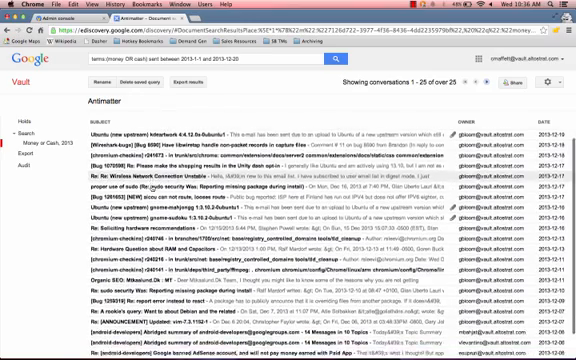
# Step: Go to the Exports page listing the Clam Money export
pyautogui.click(200, 92)
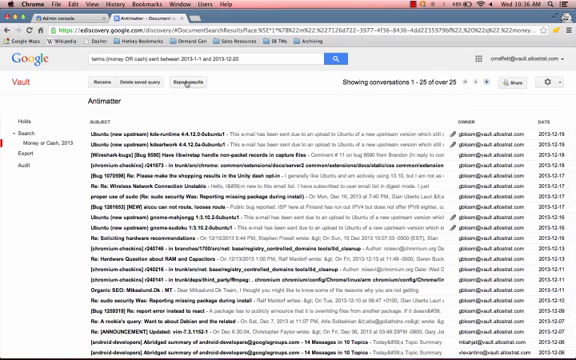
pyautogui.click(192, 84)
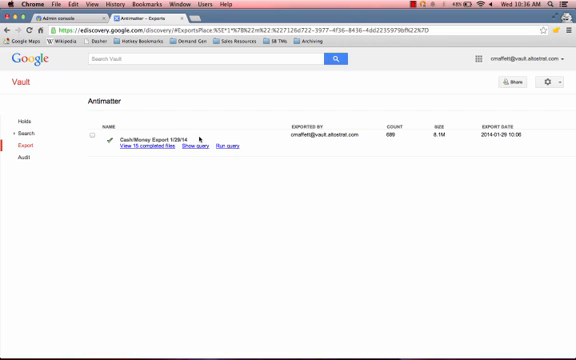
# Step: Show the export's completed downloadable files and close the Sharing Settings dialog
pyautogui.doubleClick(150, 132)
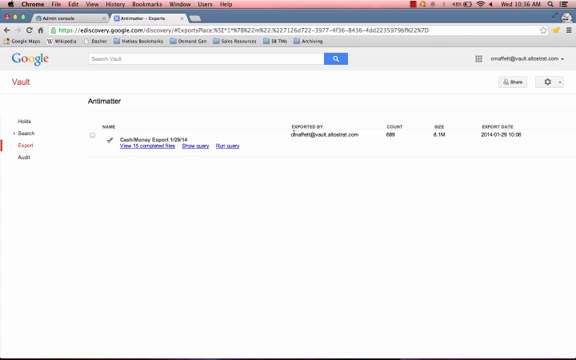
pyautogui.moveTo(188, 164)
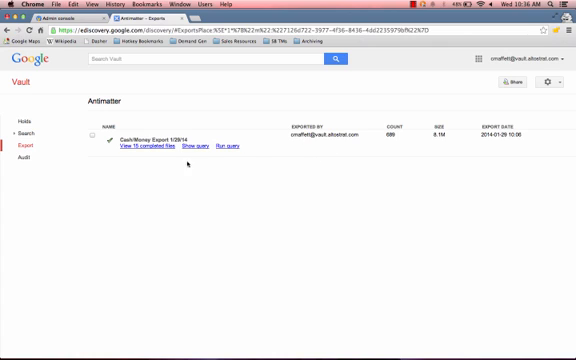
pyautogui.click(140, 146)
pyautogui.write('d')
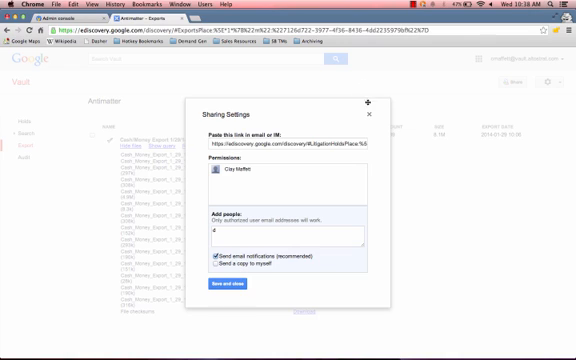
pyautogui.click(370, 104)
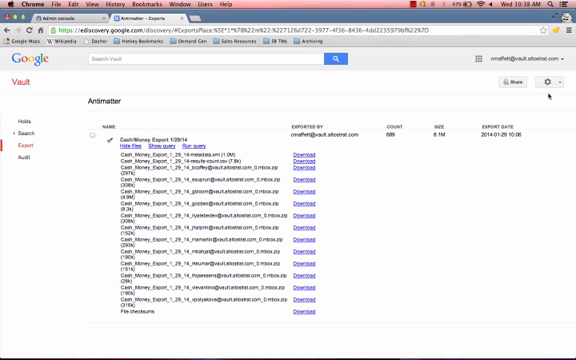
# Step: Go to the Audit page with its date range, user and action type filters
pyautogui.click(16, 160)
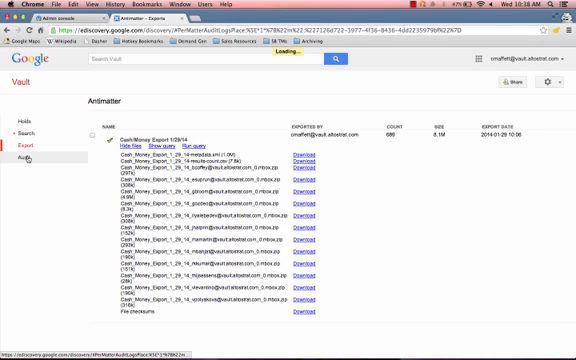
pyautogui.click(16, 156)
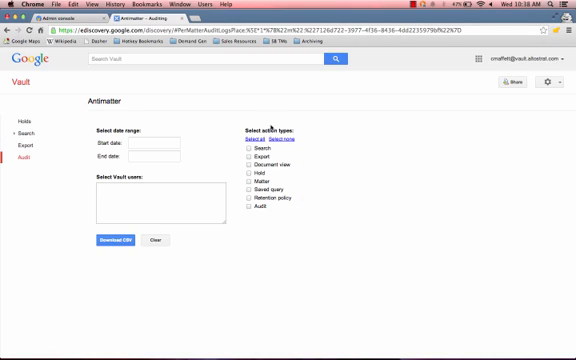
pyautogui.moveTo(320, 180)
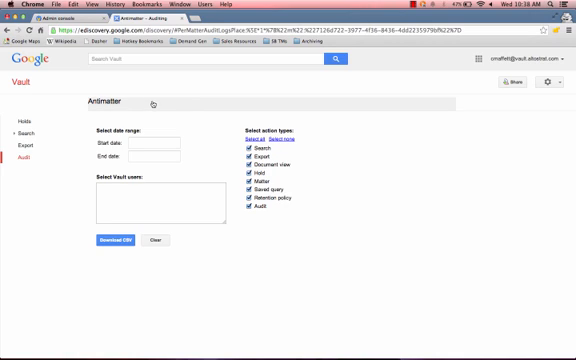
# Step: Return from the audit page to the matters list via the left sidebar
pyautogui.click(16, 122)
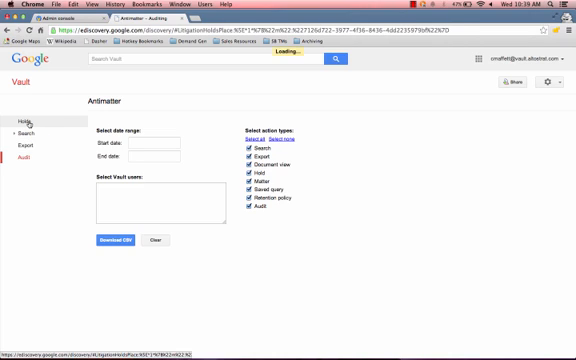
pyautogui.click(20, 122)
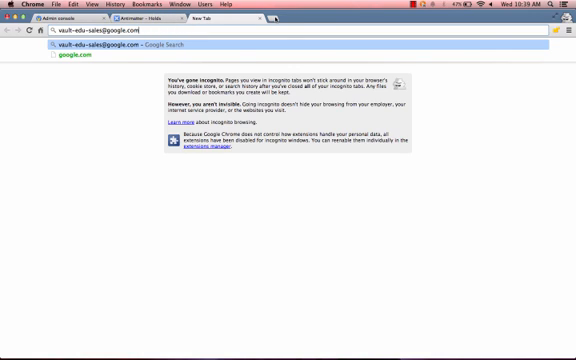
pyautogui.moveTo(266, 18)
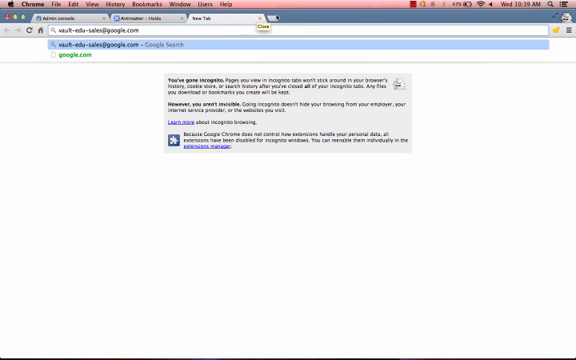